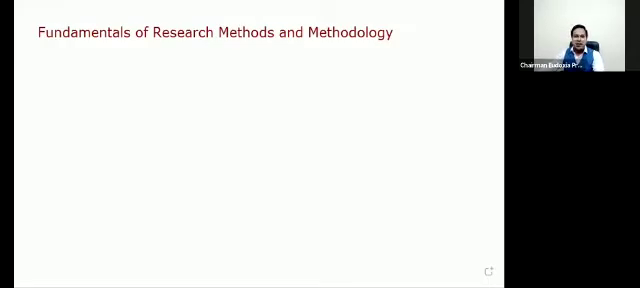
- Go to the slide showing the Helene Deutsch and Albert Einstein research quotes
click(35, 65)
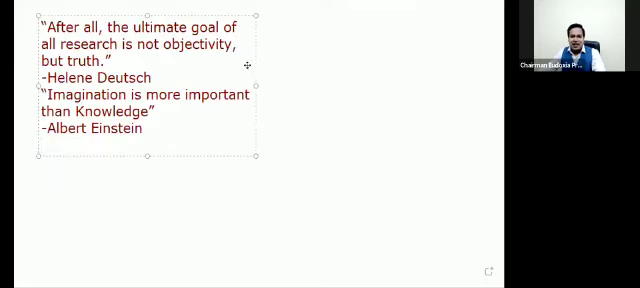
mouse_move(379, 81)
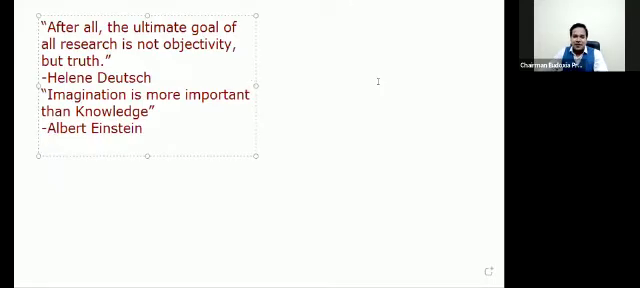